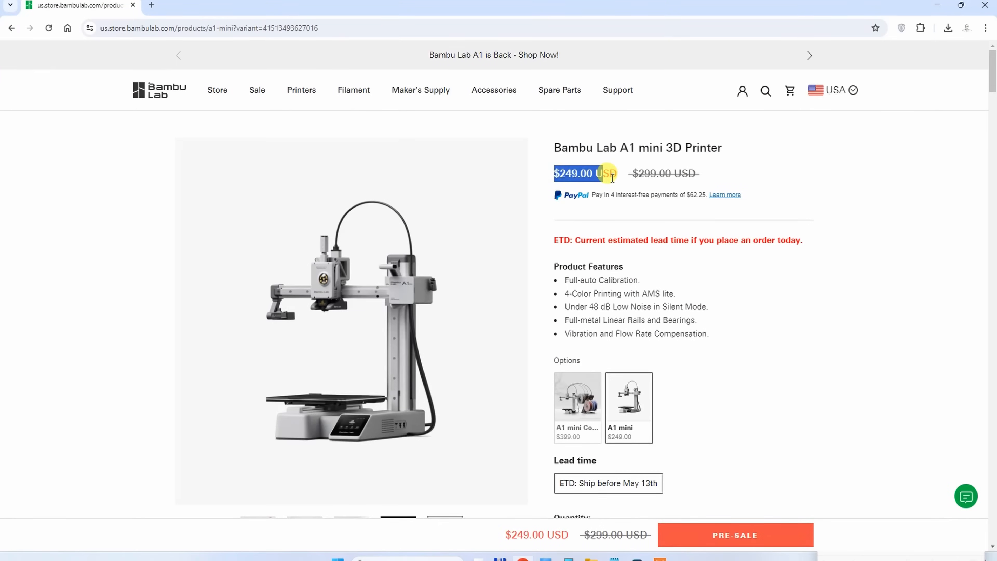
# Step: Choose the A1 mini Combo bundle at $399 and read down to the A1 mini Tech Specs table
pyautogui.click(577, 407)
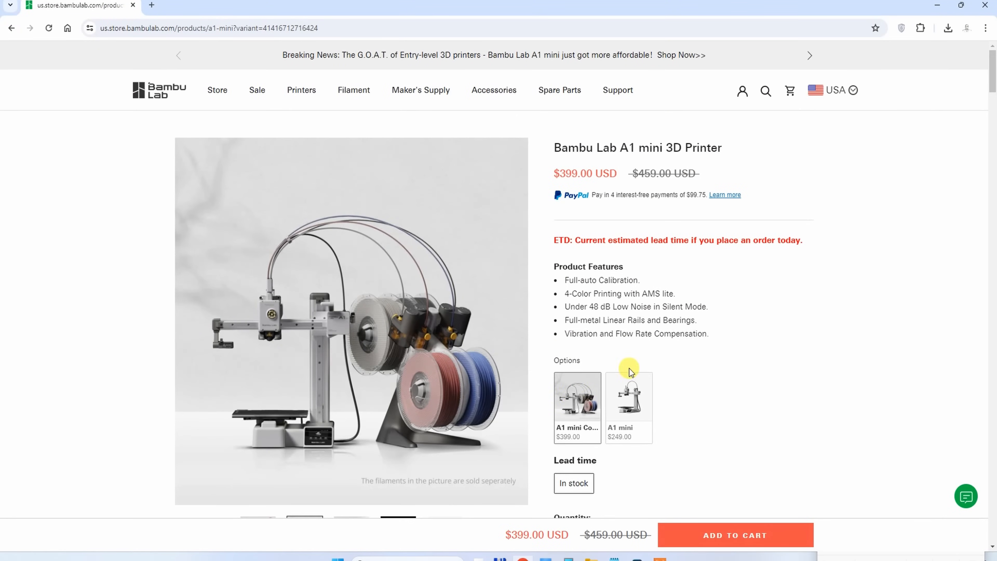
pyautogui.scroll(-3)
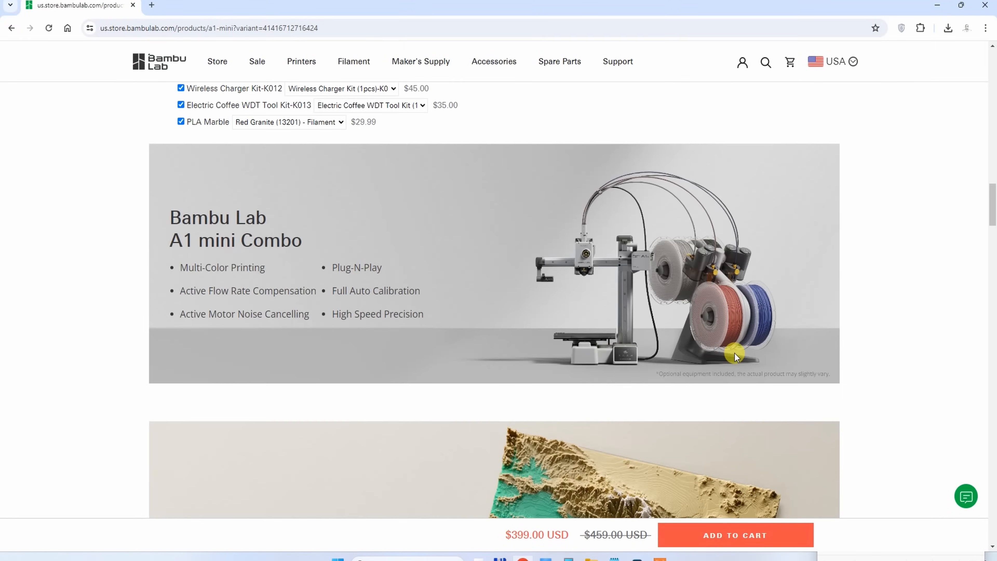
pyautogui.scroll(-3)
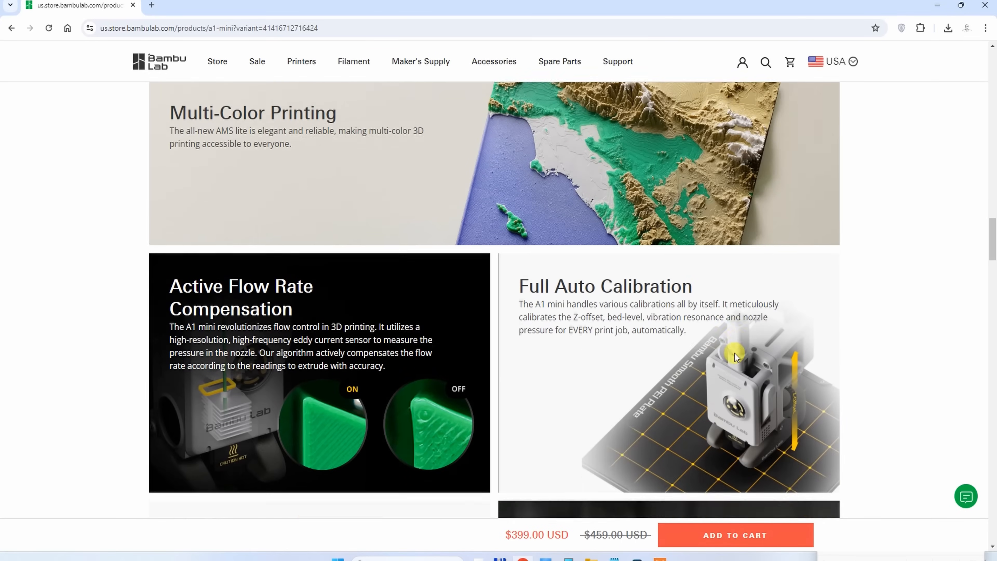
pyautogui.scroll(-3)
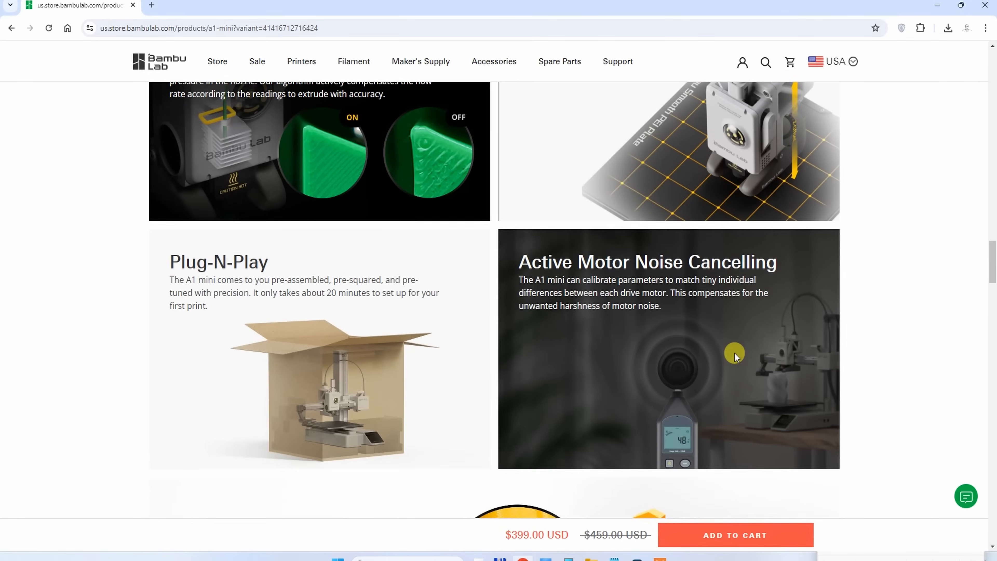
pyautogui.scroll(-3)
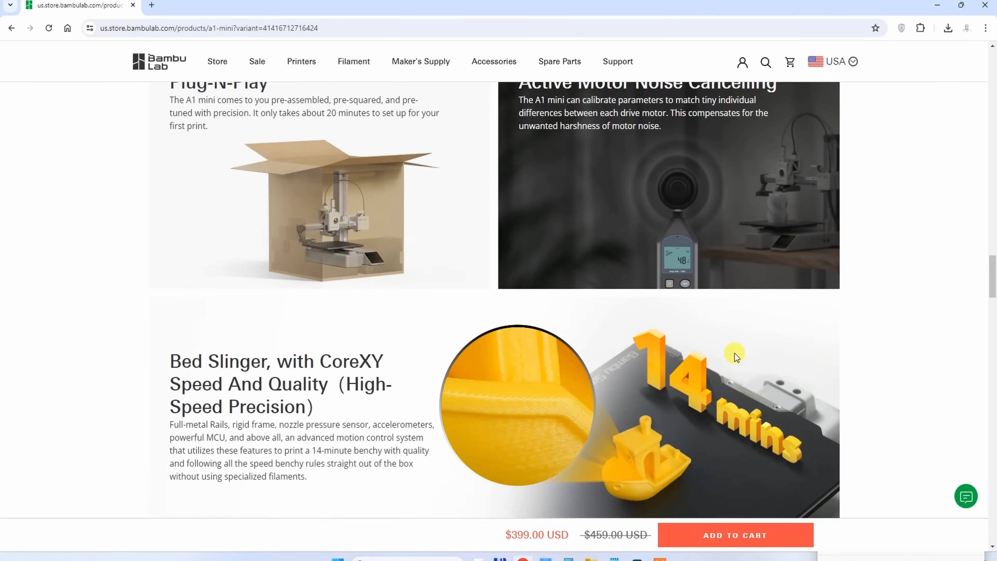
pyautogui.scroll(-3)
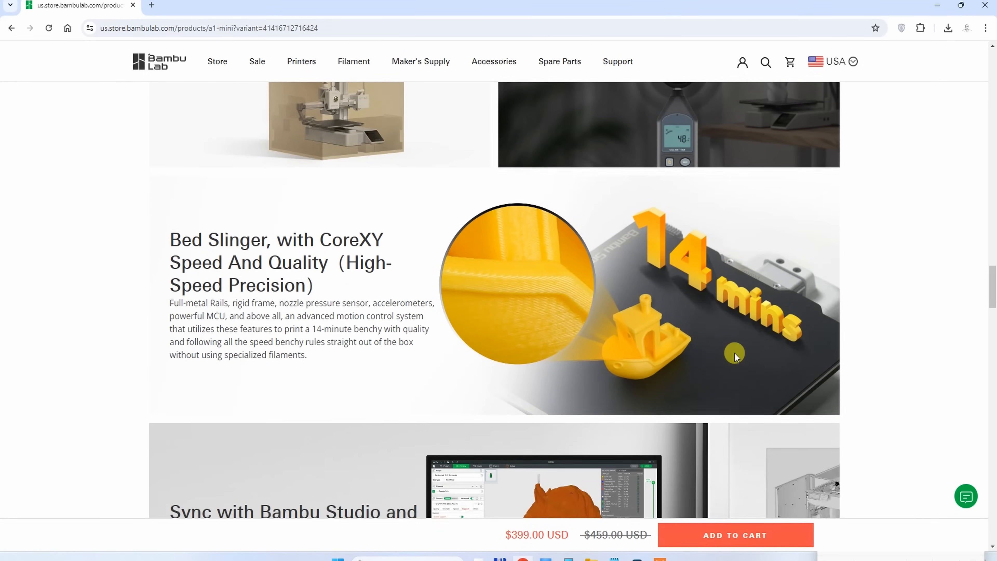
pyautogui.scroll(-3)
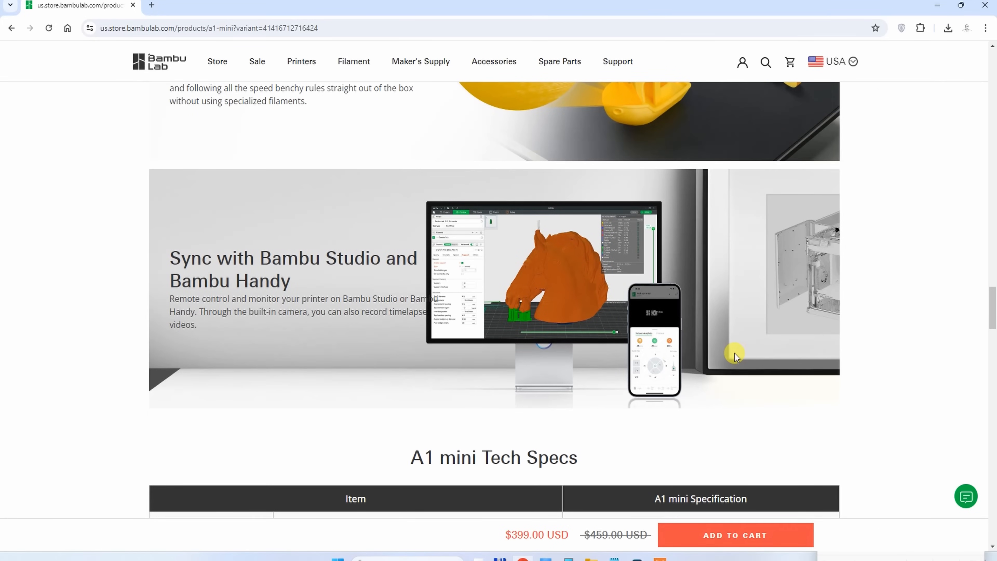
pyautogui.scroll(-3)
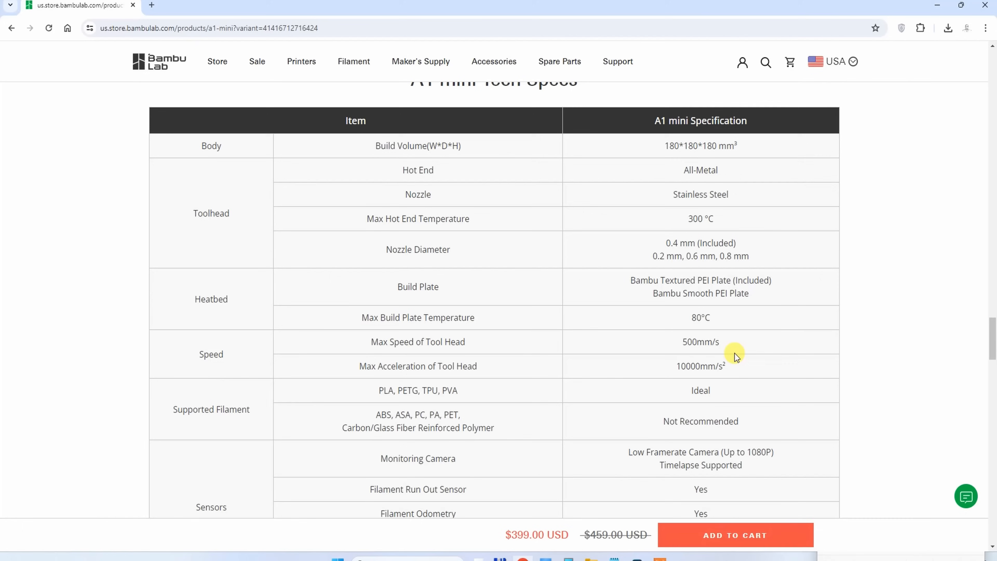
pyautogui.scroll(-3)
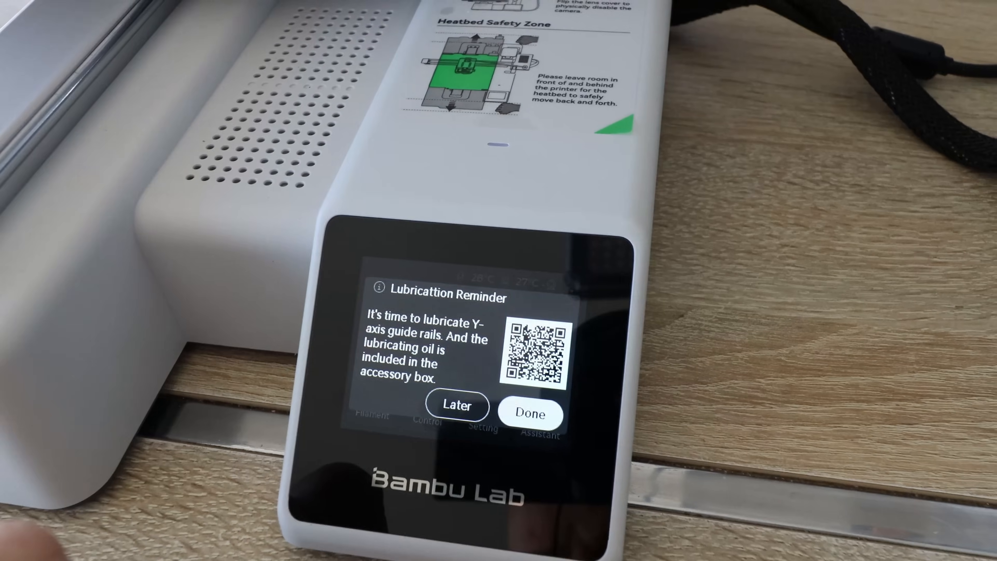
pyautogui.click(529, 414)
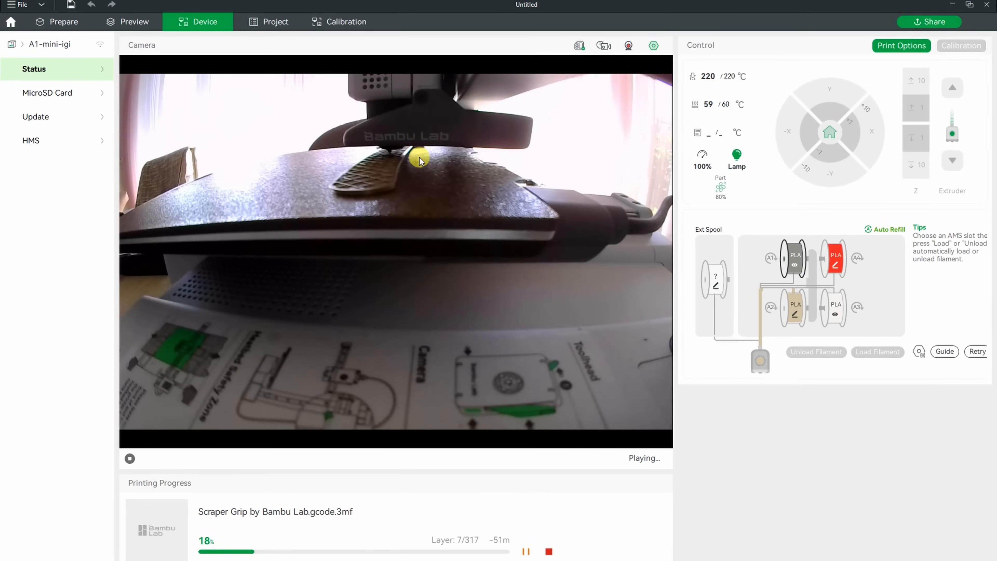
pyautogui.moveTo(466, 202)
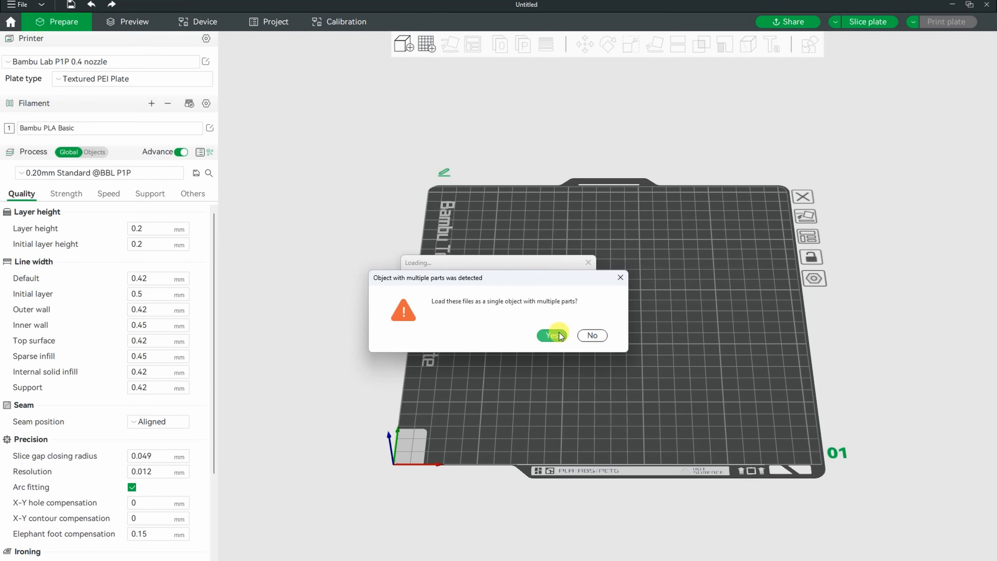
# Step: Confirm loading the dice files as one multi-part object in the detection dialog
pyautogui.click(549, 335)
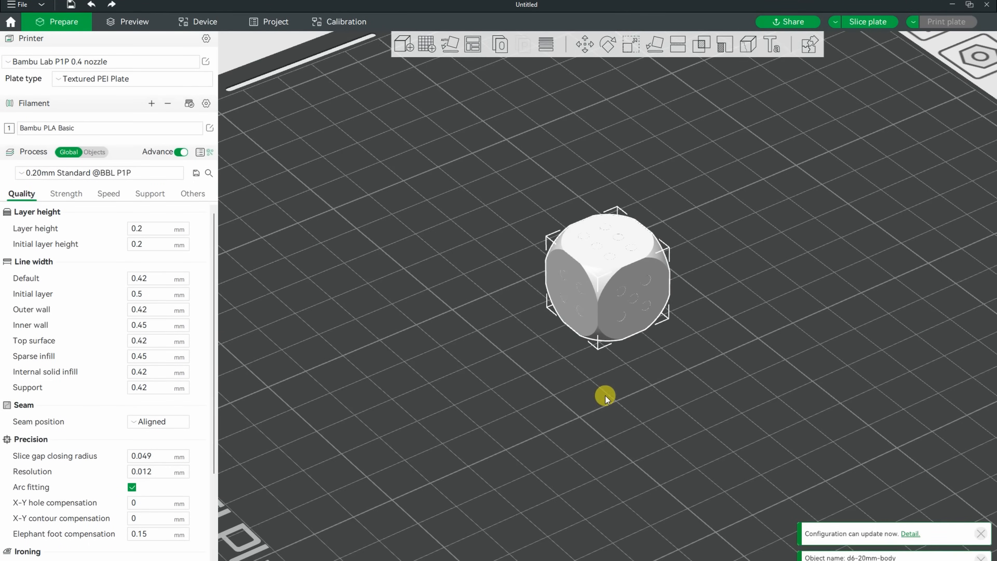
pyautogui.click(94, 152)
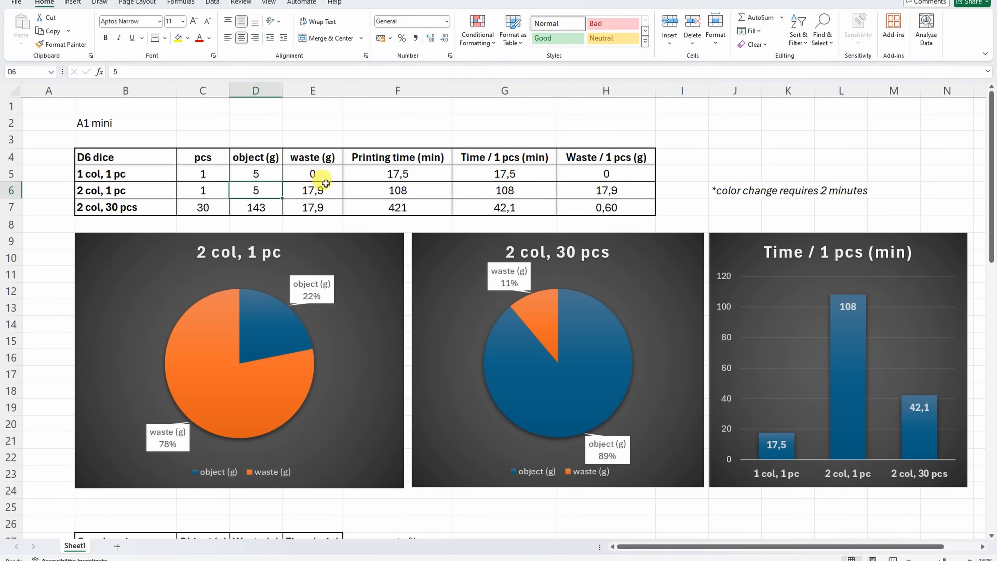
pyautogui.click(312, 190)
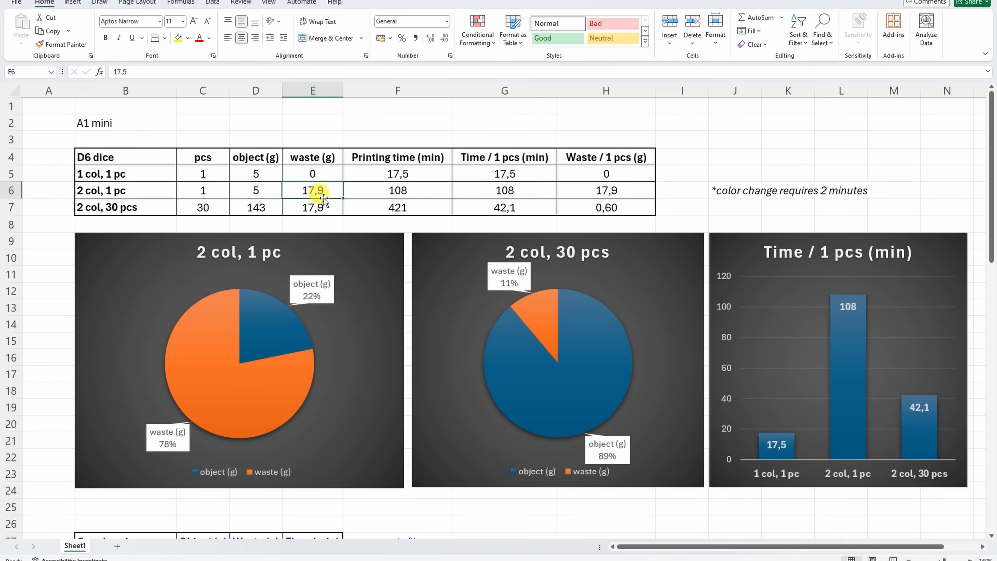
pyautogui.click(255, 174)
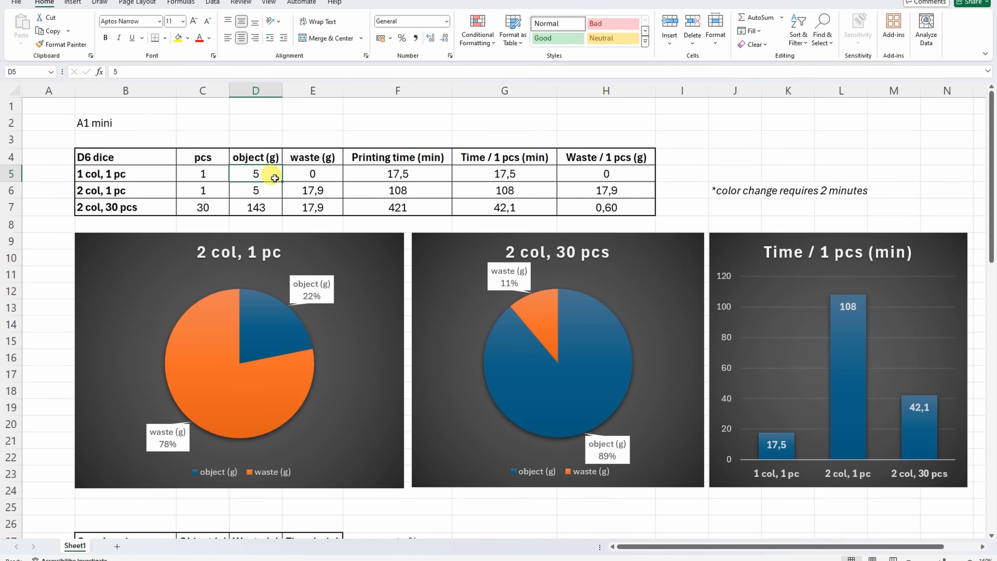
pyautogui.click(312, 173)
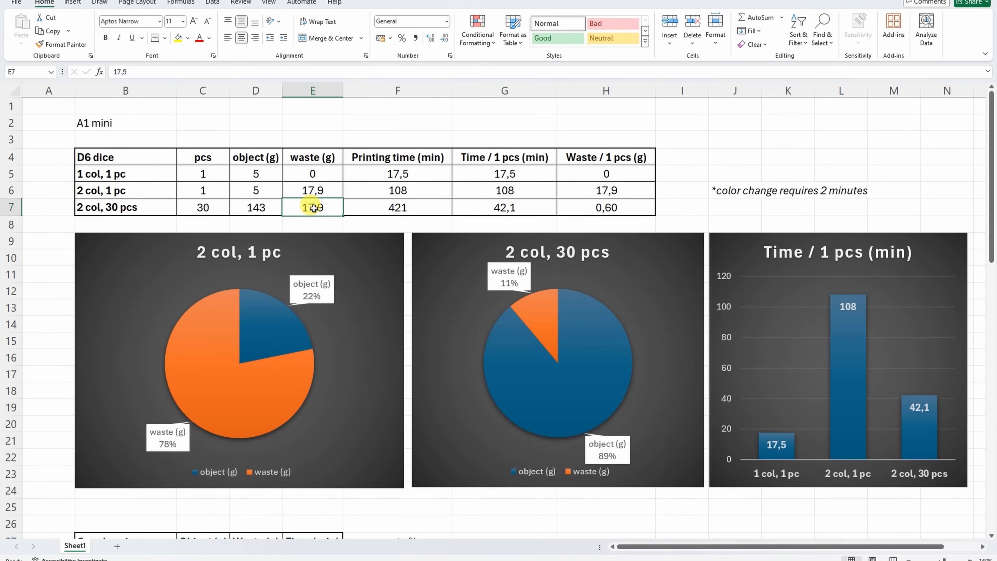
pyautogui.click(255, 207)
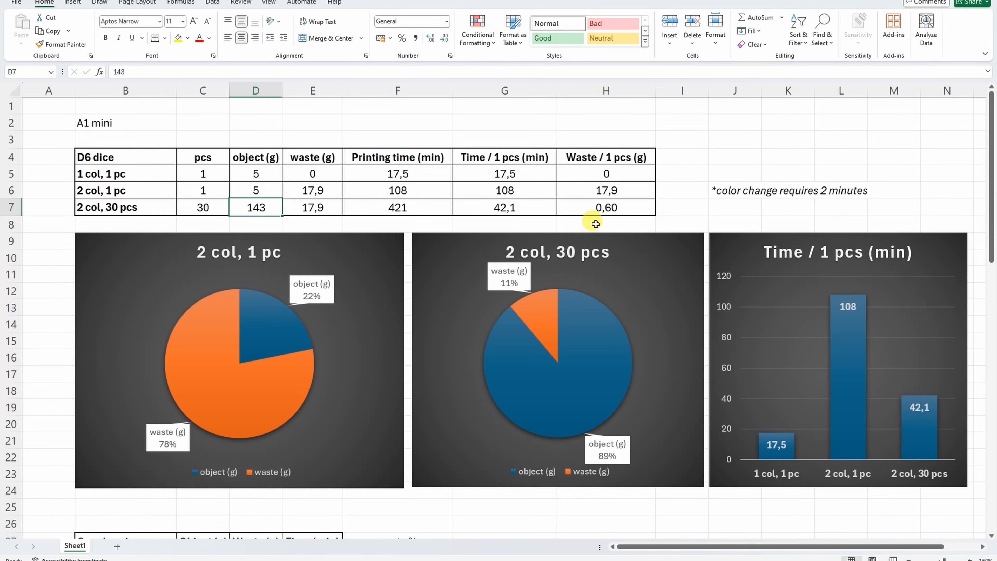
pyautogui.moveTo(553, 315)
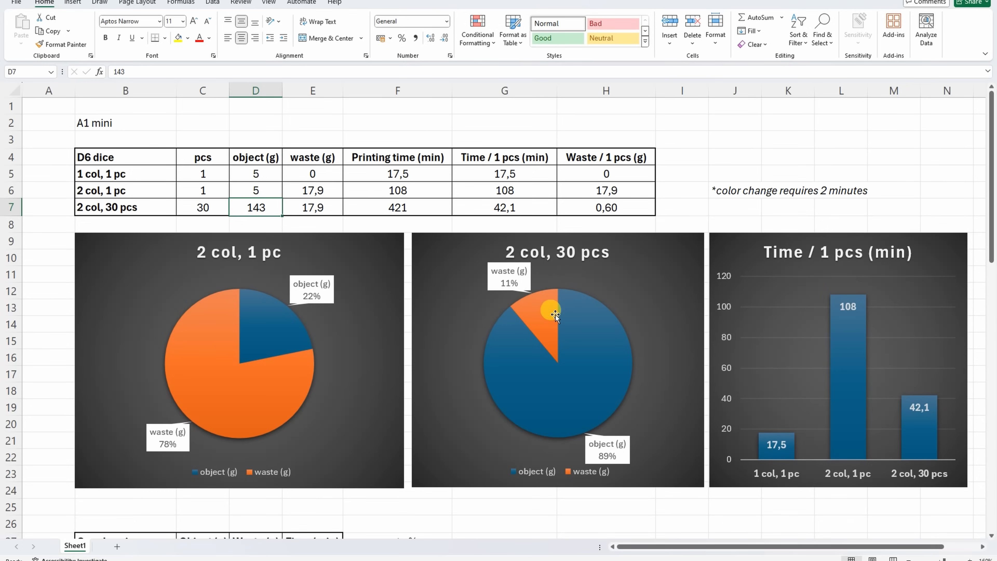
pyautogui.moveTo(552, 303)
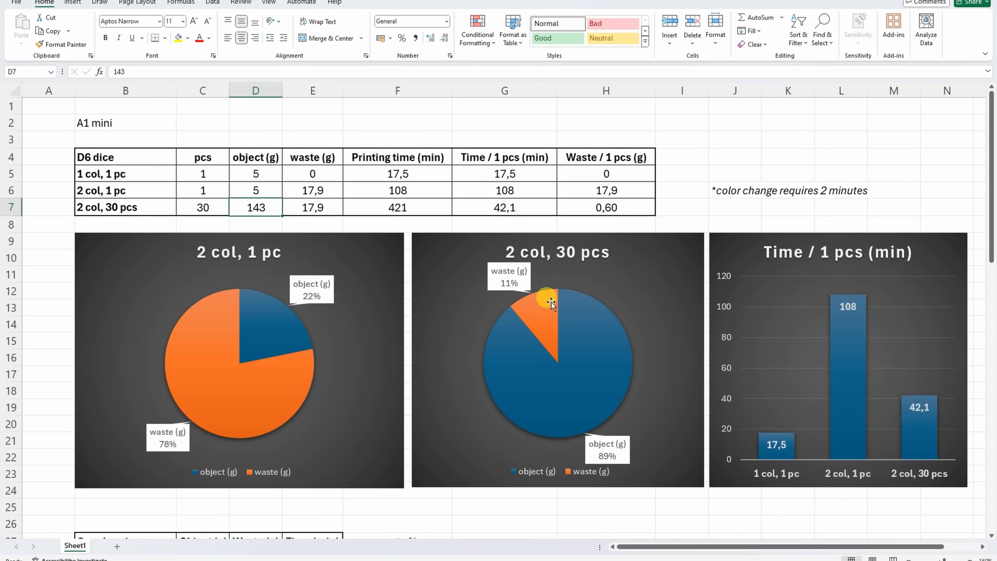
pyautogui.moveTo(571, 295)
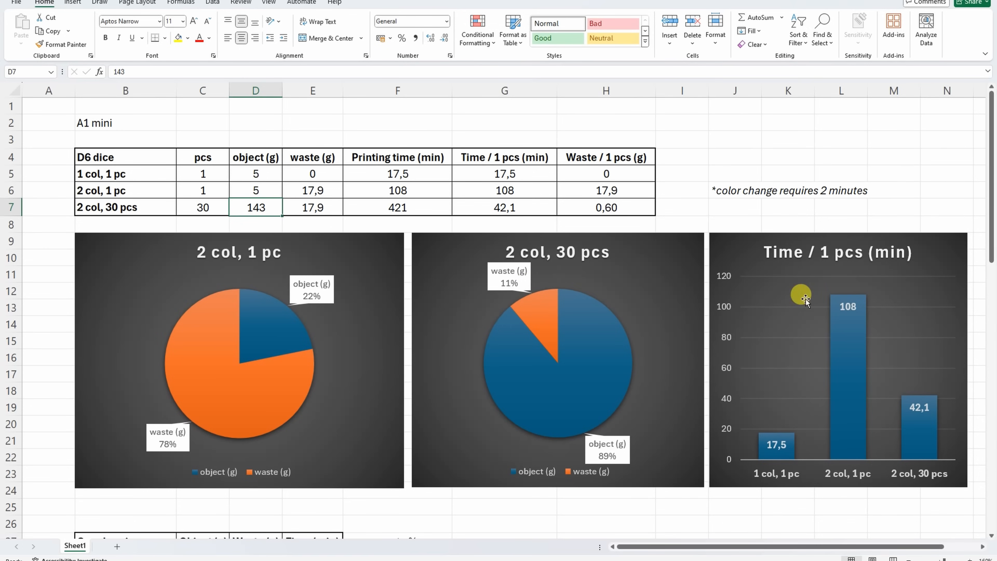
pyautogui.moveTo(794, 445)
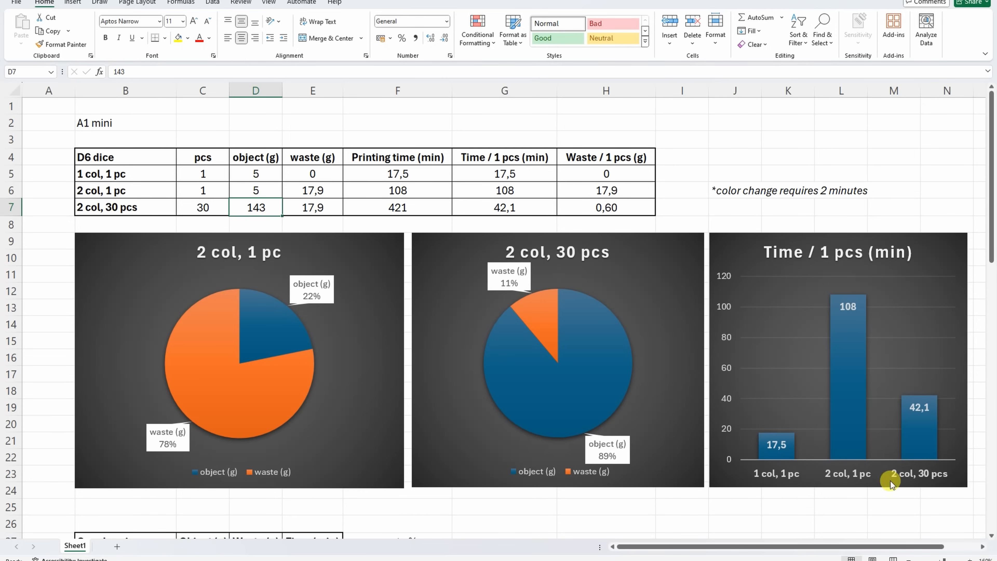
pyautogui.moveTo(909, 498)
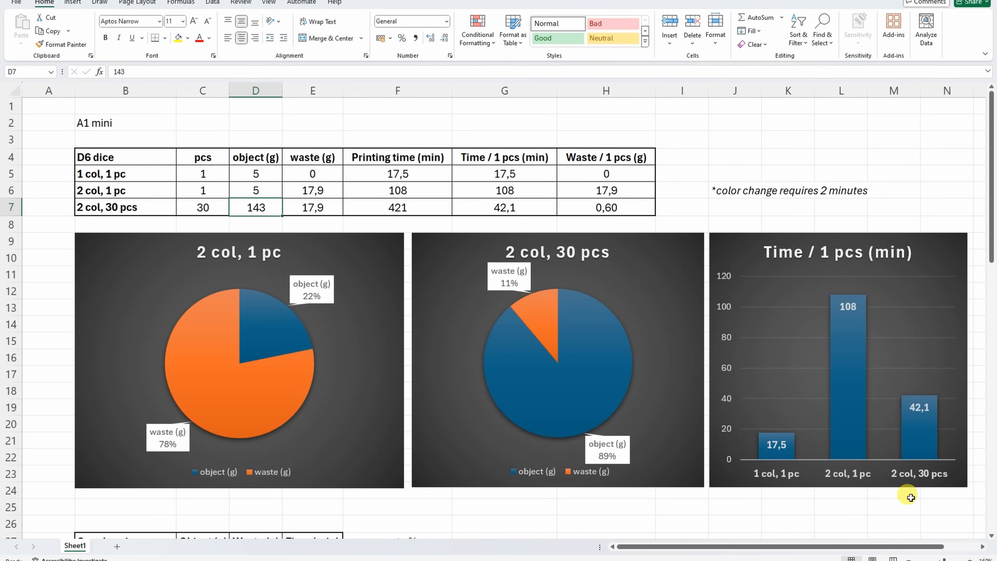
pyautogui.moveTo(906, 375)
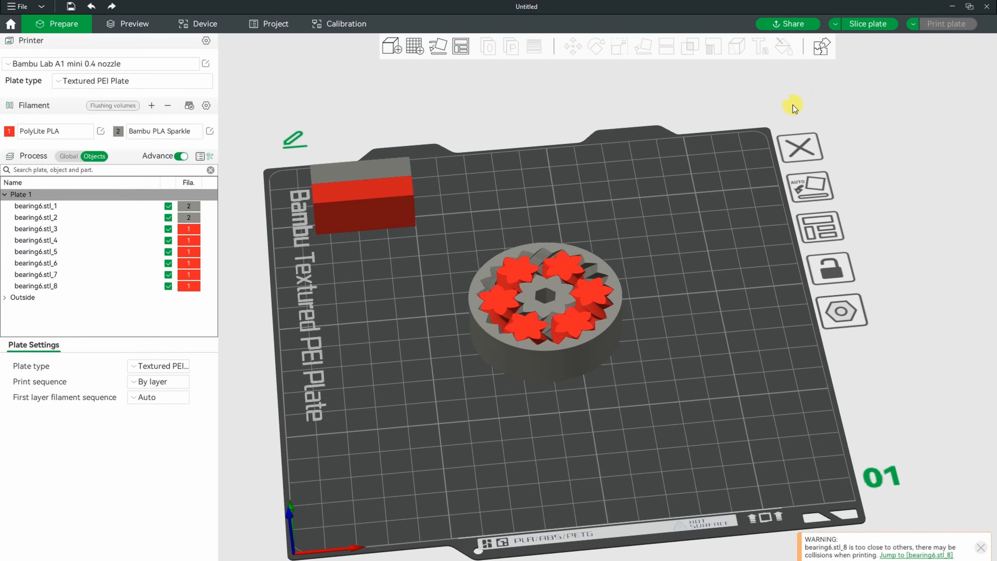
# Step: Slice the two-colour gear bearing plate and view its filament, flush and time summary
pyautogui.click(134, 23)
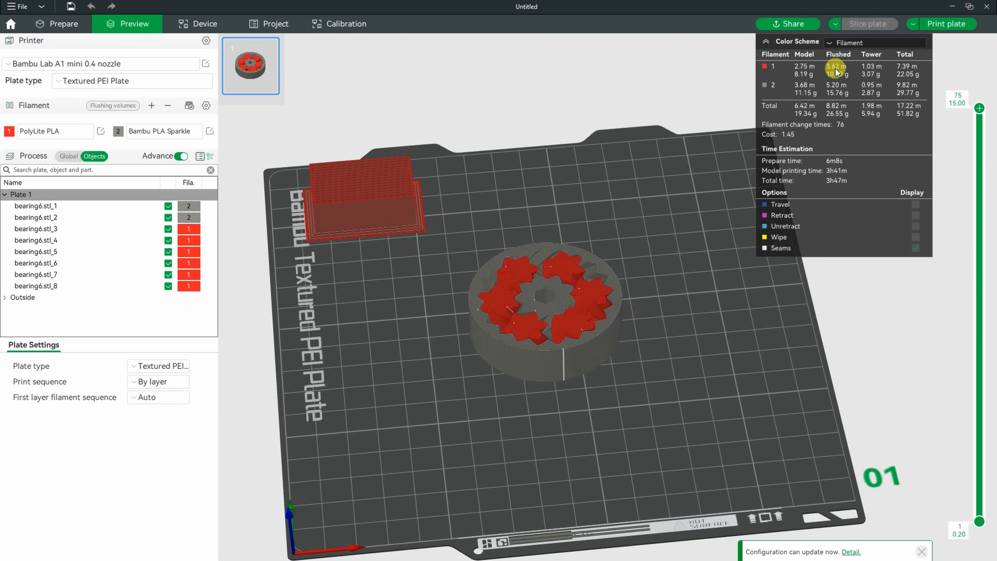
pyautogui.click(63, 24)
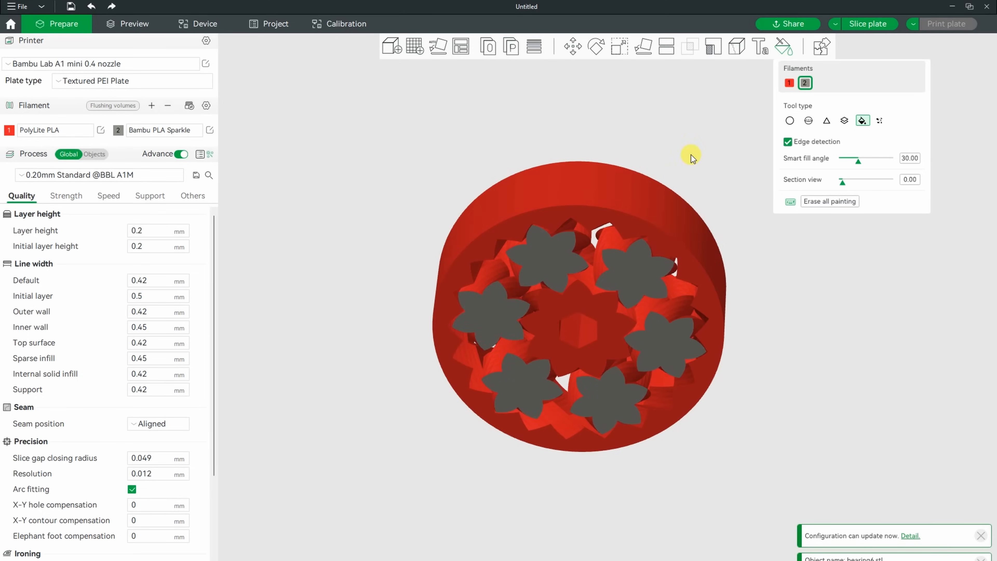
# Step: Scrub the layer slider through the sliced gear bearing's print layers in Preview
pyautogui.click(134, 23)
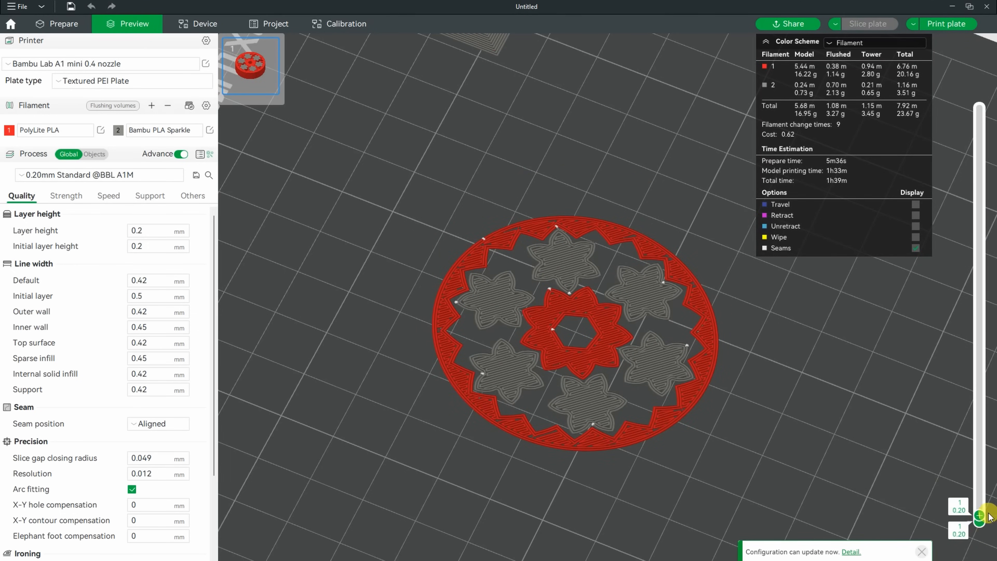
pyautogui.moveTo(981, 525); pyautogui.dragTo(981, 107)
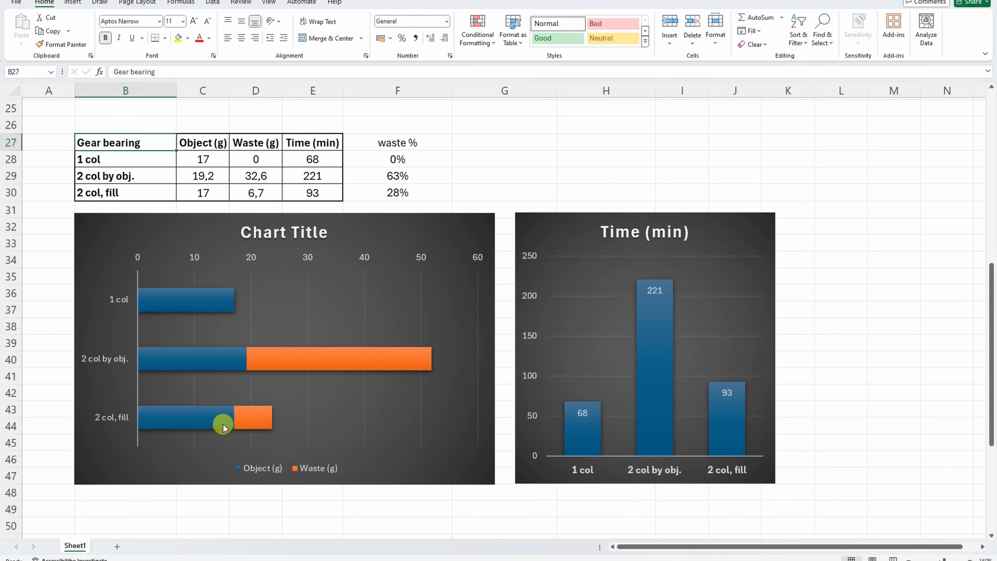
pyautogui.moveTo(294, 421)
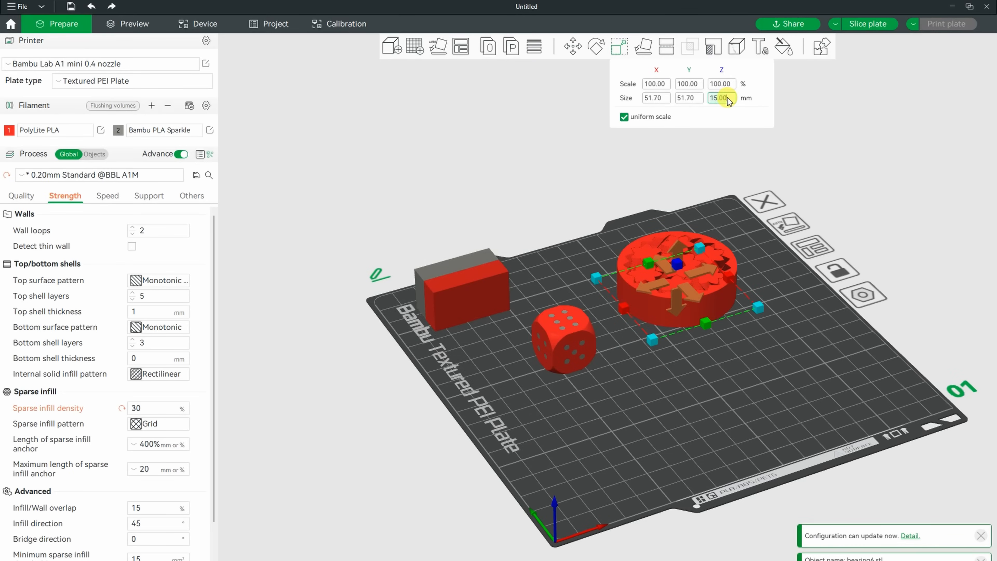
# Step: Set the bearing's Z size to 20 mm with uniform scale, then go to per-object settings
pyautogui.write('20')
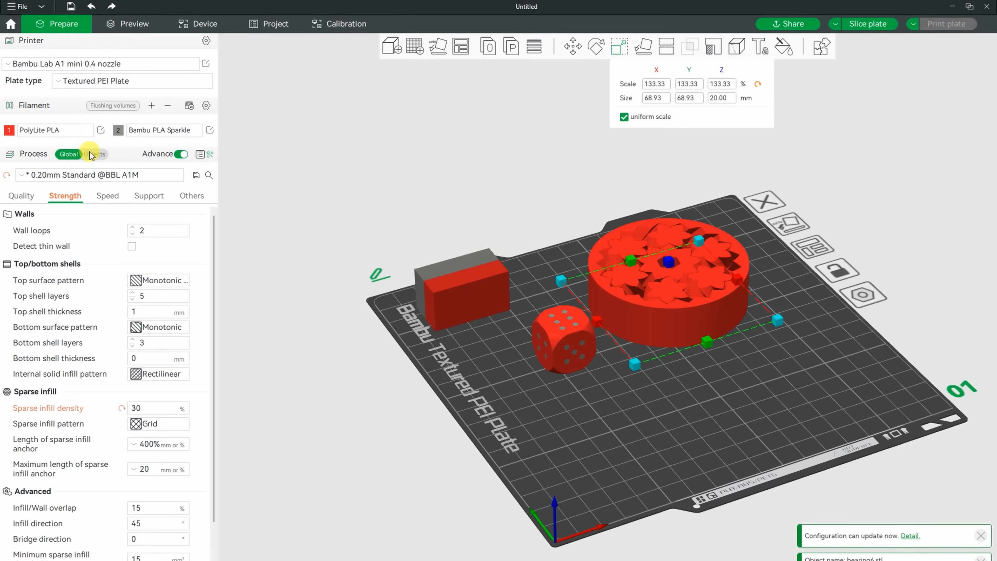
pyautogui.click(94, 154)
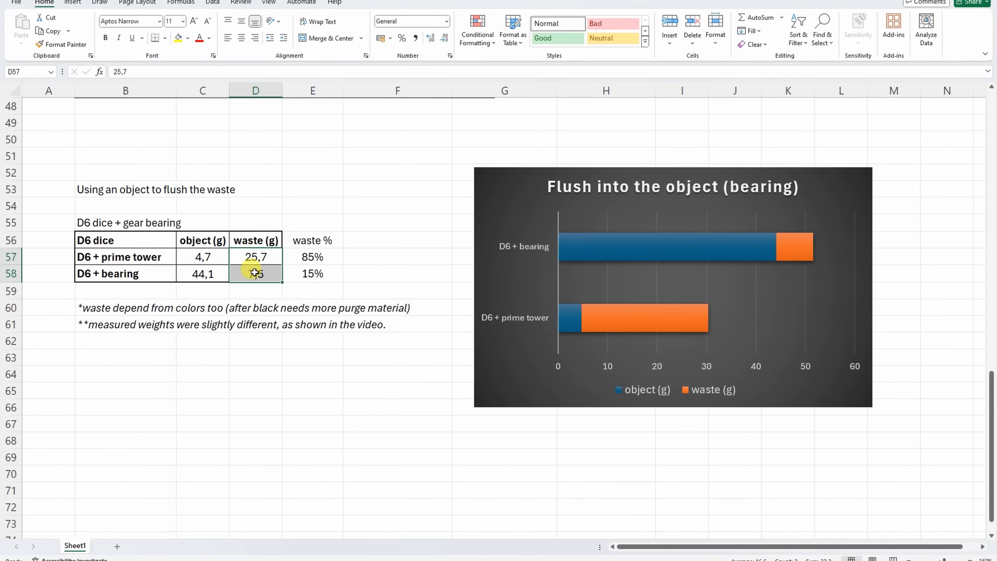
# Step: Commit 7,5 g as the D6 + bearing waste in cell D58 and deselect
pyautogui.click(125, 324)
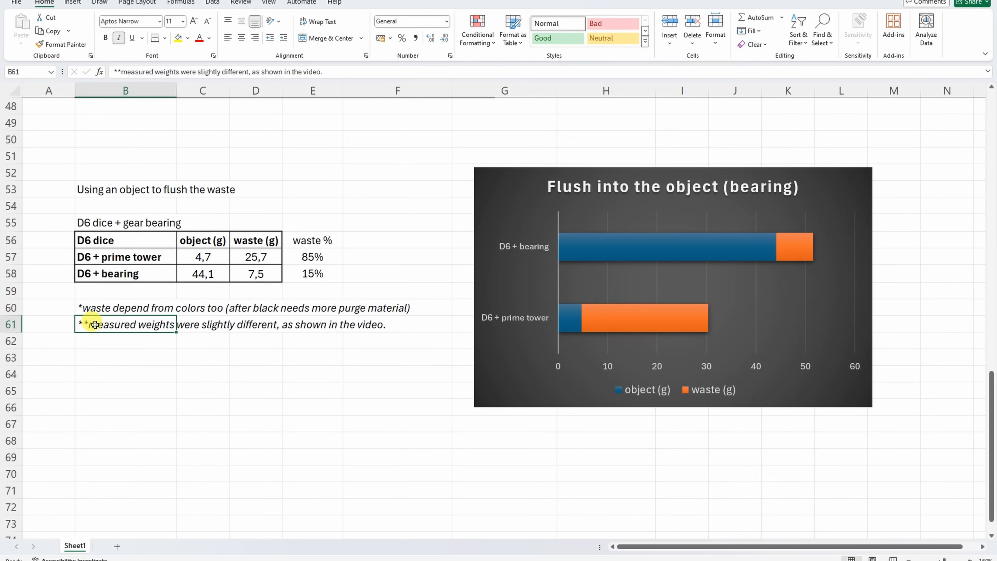
pyautogui.moveTo(371, 405)
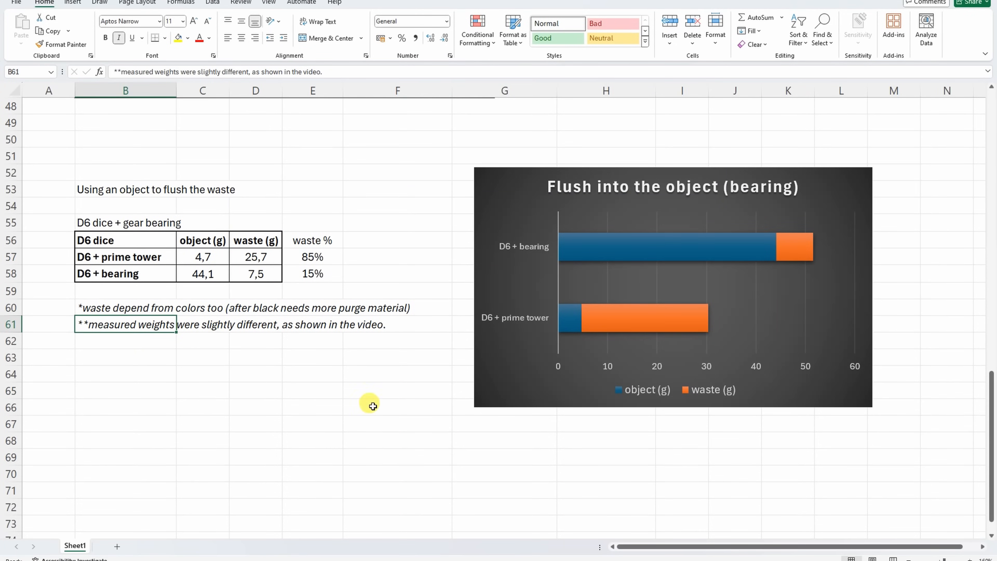
pyautogui.click(397, 374)
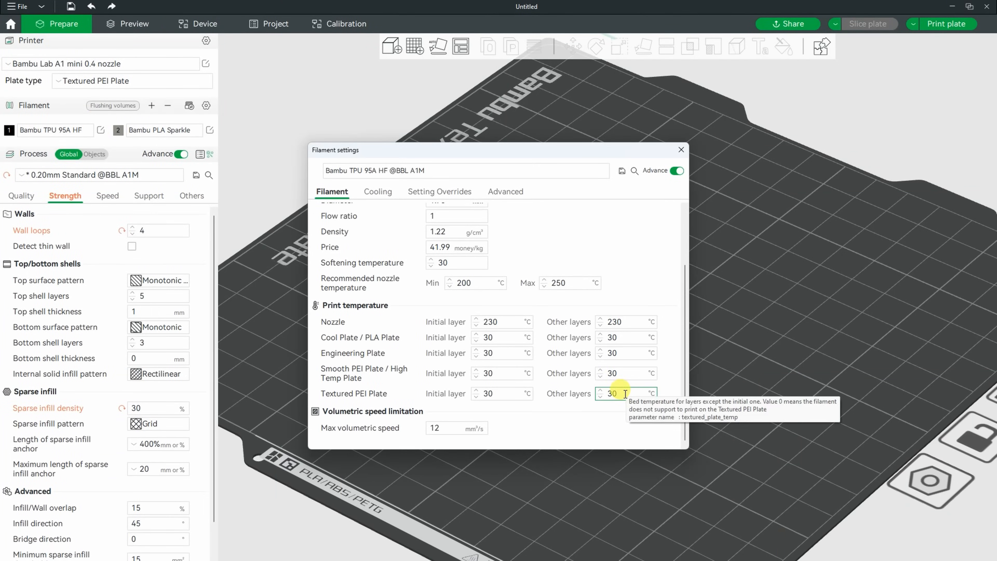
# Step: Set the TPU's Textured PEI Plate 'Other layers' bed temperature to 35 °C
pyautogui.write('35')
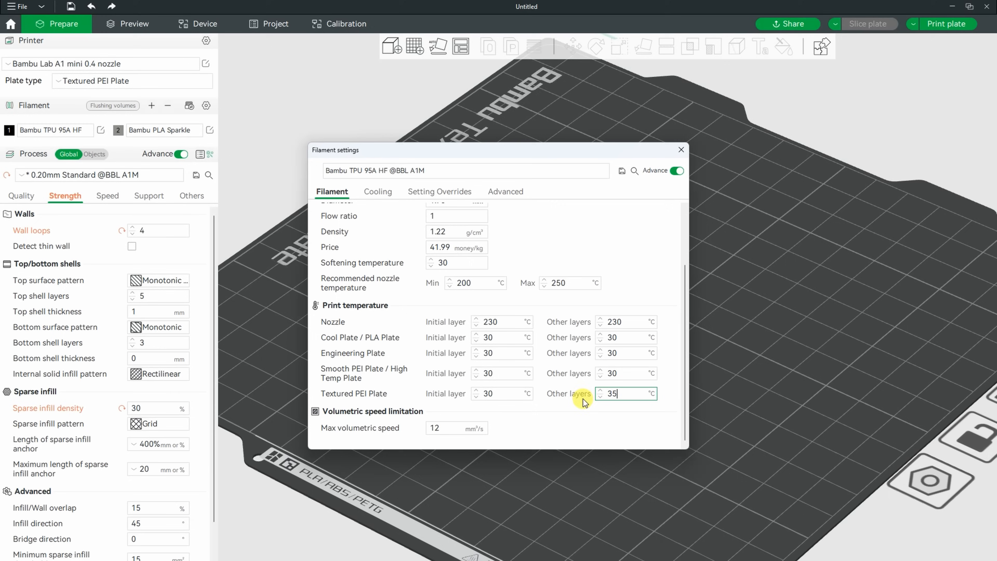
pyautogui.click(680, 149)
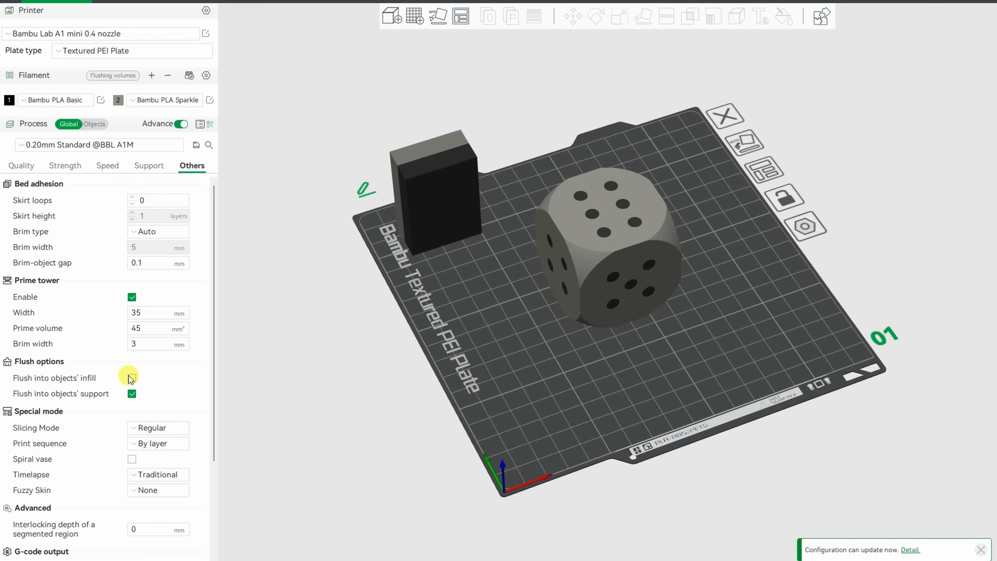
# Step: Tick 'Flush into objects' infill' under Process > Others > Flush options
pyautogui.click(131, 377)
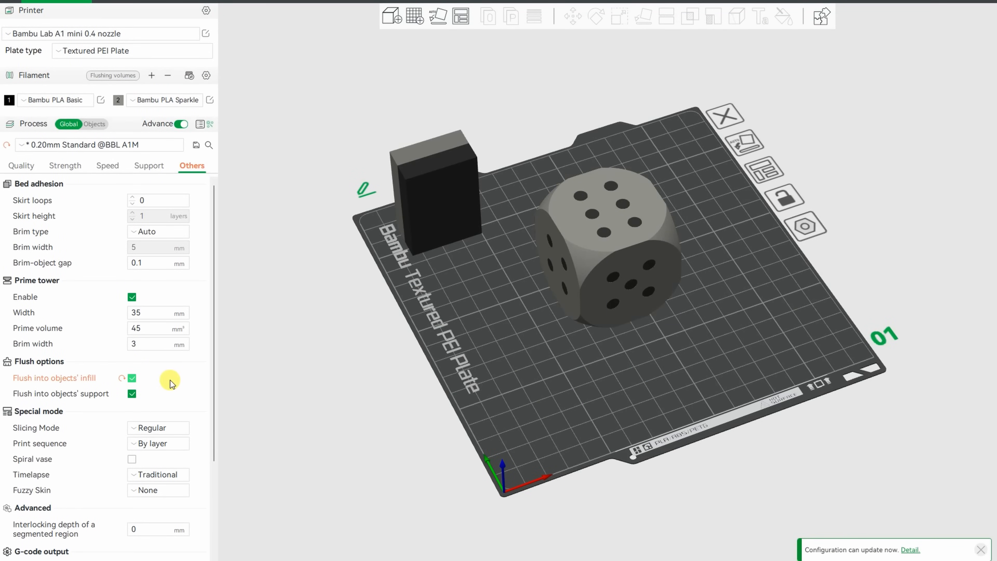